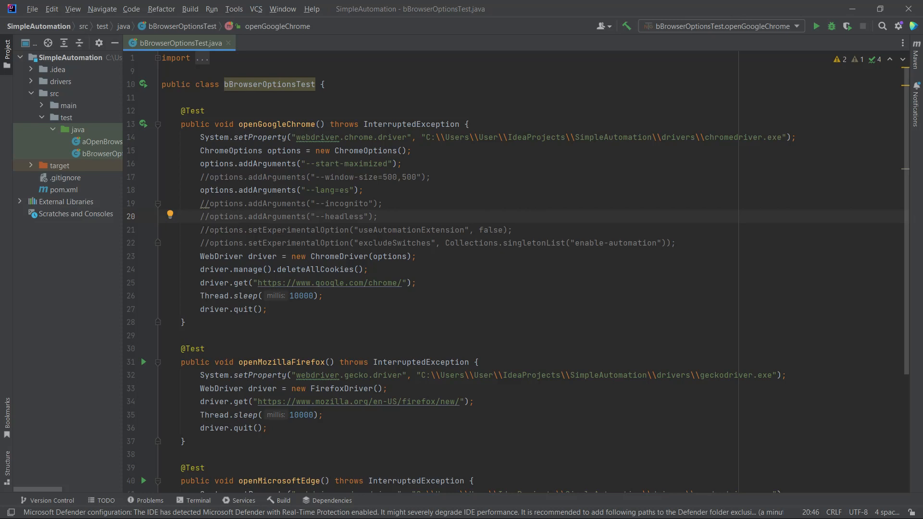
Declare a FirefoxOptions object, import its class, and pass it into new FirefoxDriver()
{"action": "scroll", "scroll_direction": "down", "scroll_amount": 3}
{"action": "type", "text": "FirefoxOptions options = new FirefoxOptions();"}
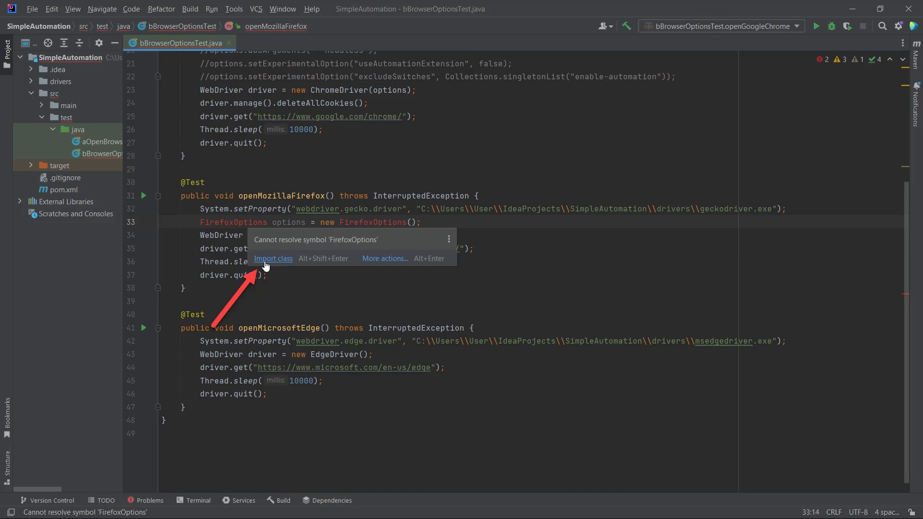
{"action": "left_click", "coordinate": [273, 259]}
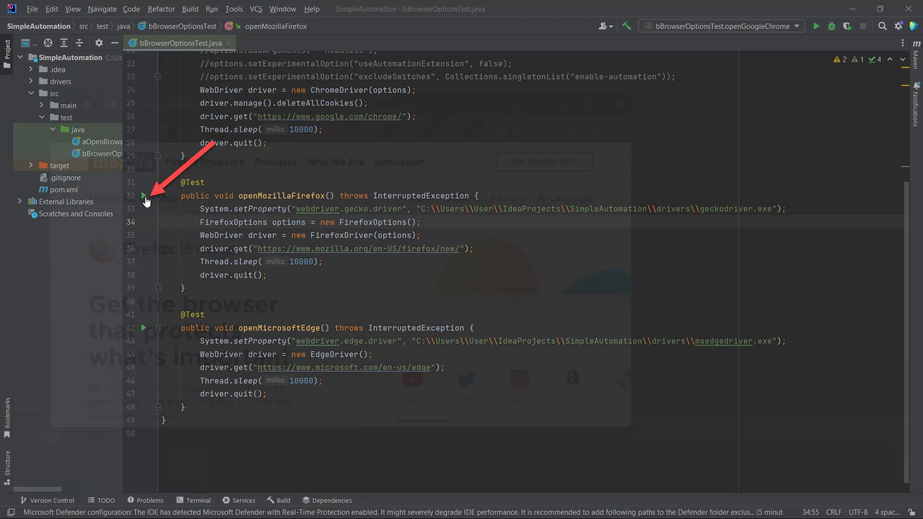
Run openMozillaFirefox with driver.manage().window().maximize() until it passes
{"action": "left_click", "coordinate": [143, 195]}
{"action": "type", "text": "driver.manage().window().maximize();"}
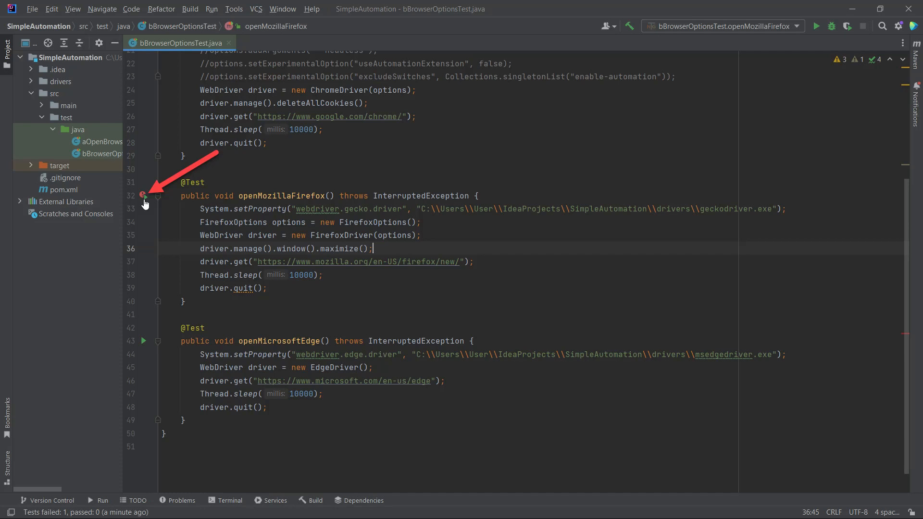
{"action": "left_click", "coordinate": [142, 195]}
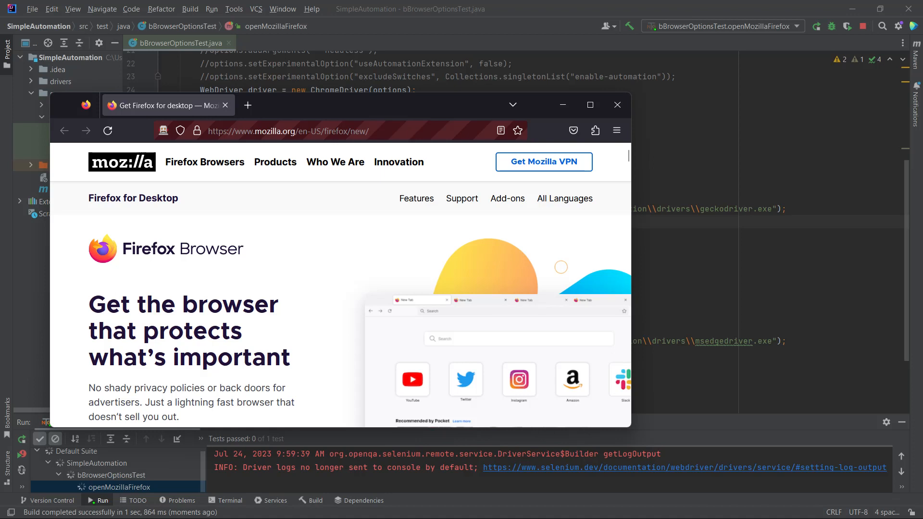
{"action": "left_click", "coordinate": [590, 105]}
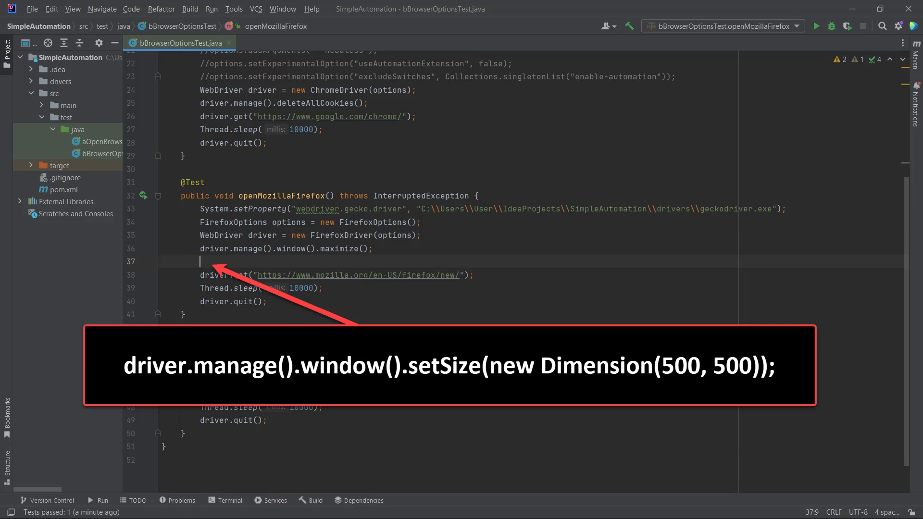
Add driver.manage().window().setSize(new Dimension(500, 500)) to the Firefox test
{"action": "type", "text": "driver.manage().window().setSize(new Dimension(500, 500));"}
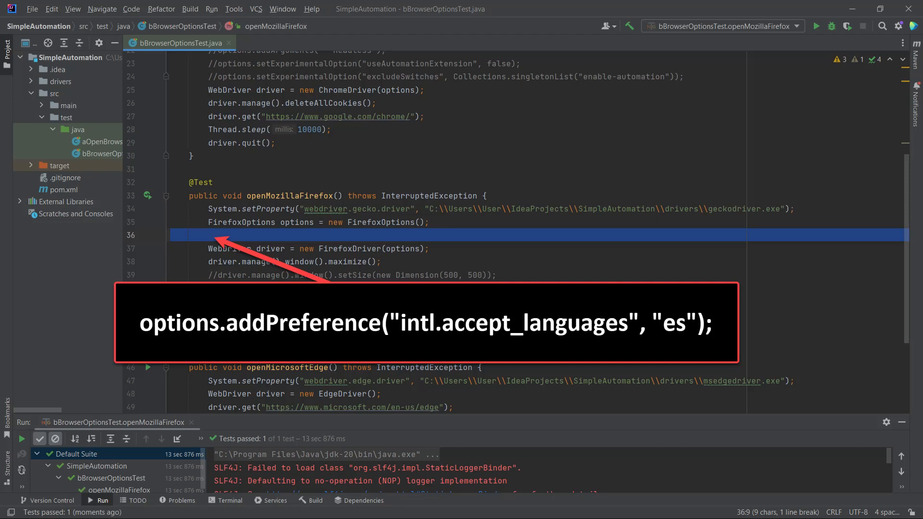
Add options.addPreference("intl.accept_languages", "es") for a Spanish browser language
{"action": "type", "text": "options.addPreference(\"intl.accept_languages\", \"es\");"}
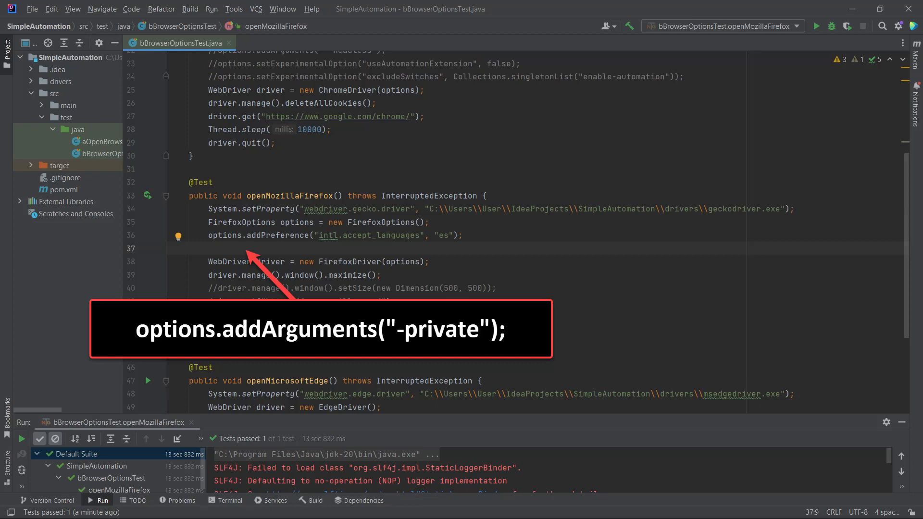
Add options.addArguments("-private") and run the test to launch a private Firefox window
{"action": "type", "text": "options.addArguments(\"-private\");"}
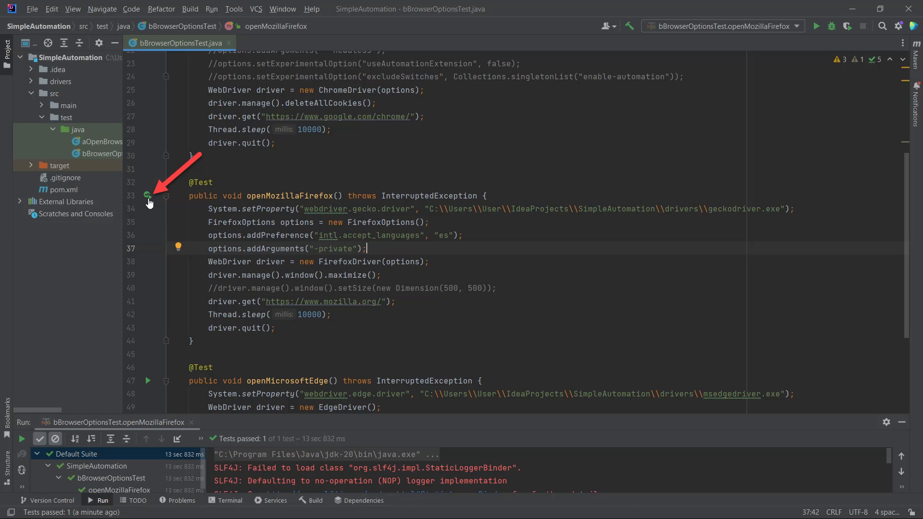
{"action": "left_click", "coordinate": [149, 196]}
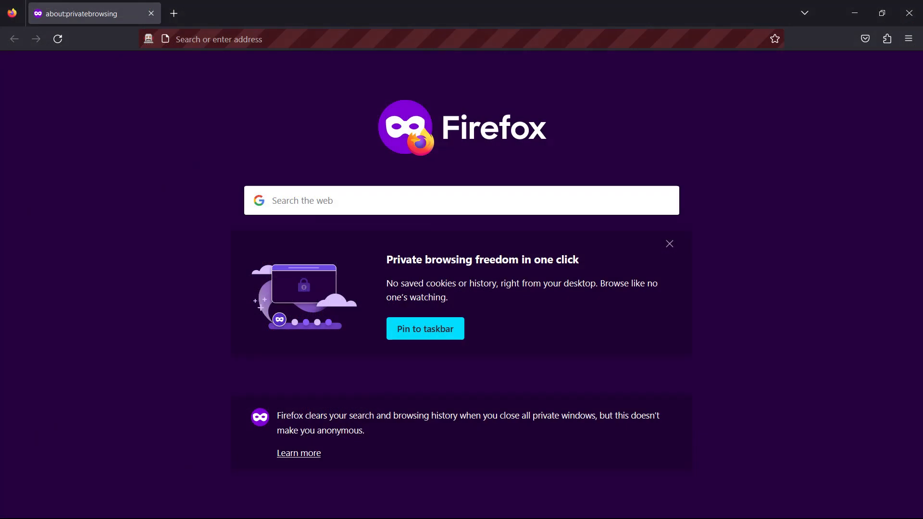